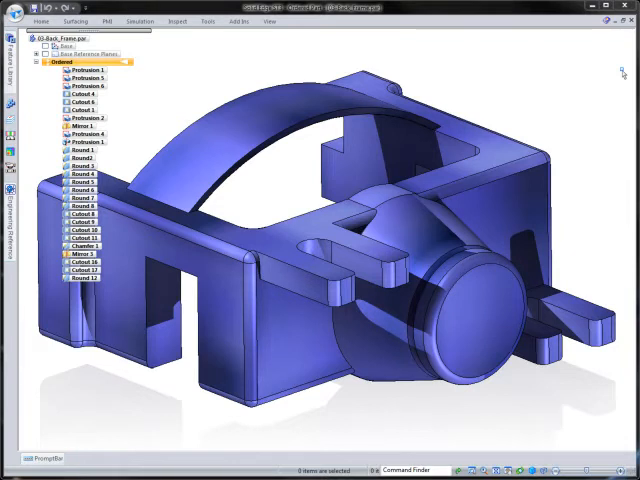
{"action": "mouse_move", "coordinate": [597, 117]}
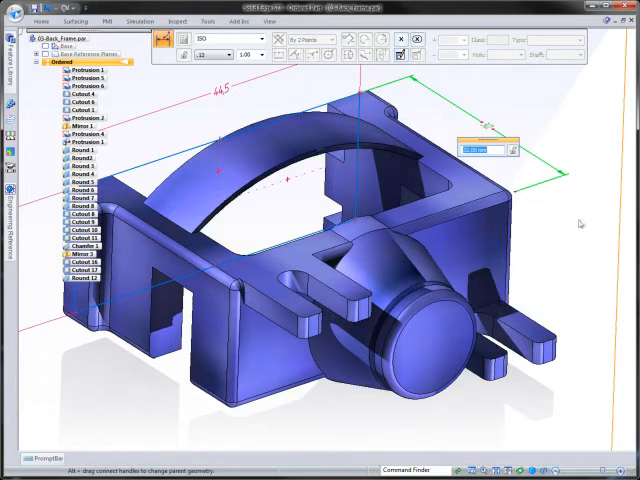
Choose Move to Synchronous for Protrusion 2 from its PathFinder shortcut menu.
{"action": "left_click", "coordinate": [86, 70]}
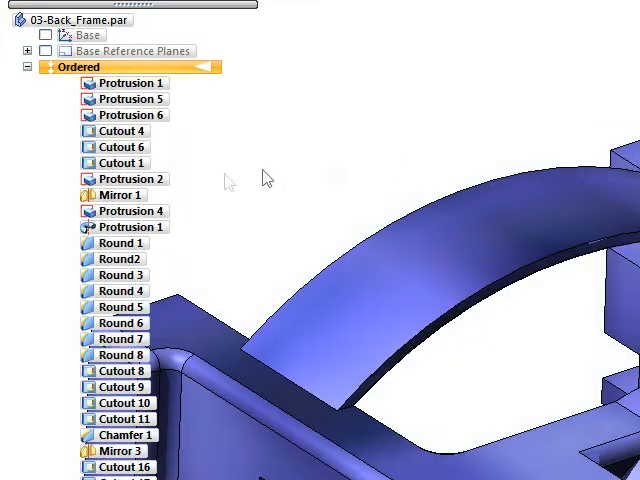
{"action": "right_click", "coordinate": [125, 178]}
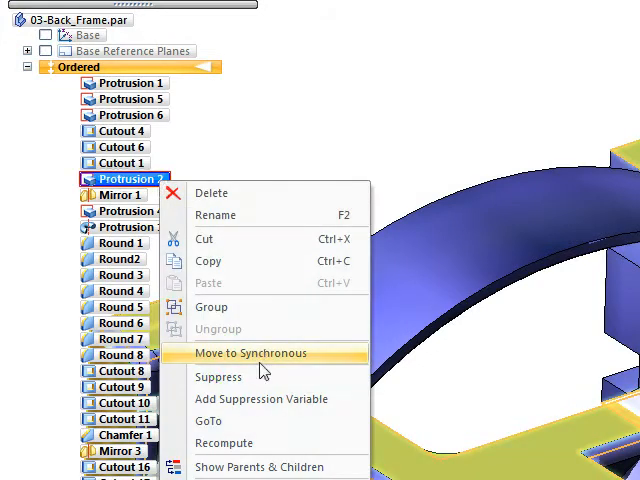
{"action": "left_click", "coordinate": [250, 352]}
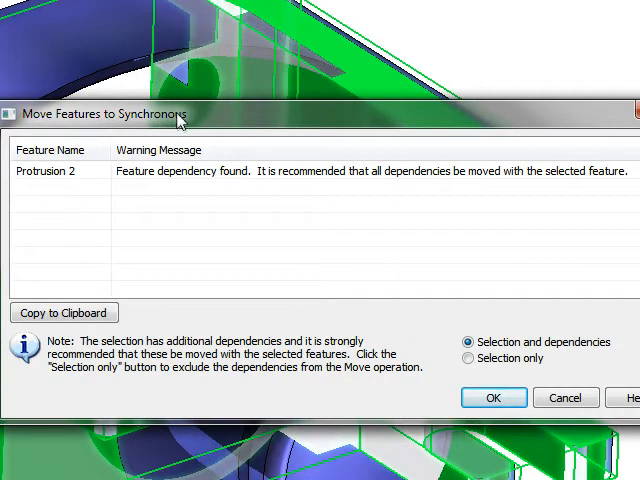
{"action": "mouse_move", "coordinate": [198, 175]}
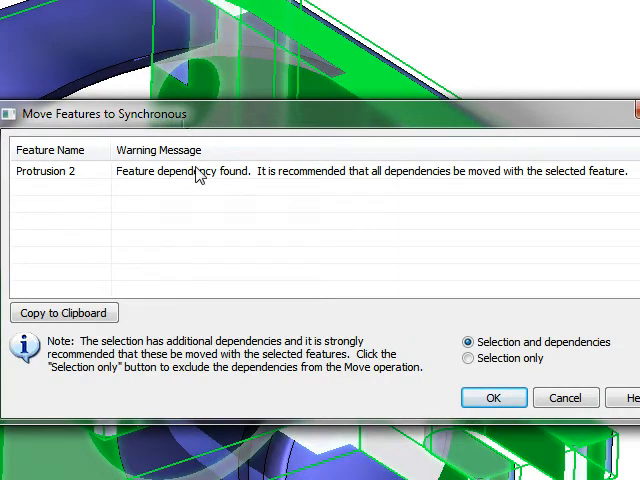
{"action": "mouse_move", "coordinate": [205, 188]}
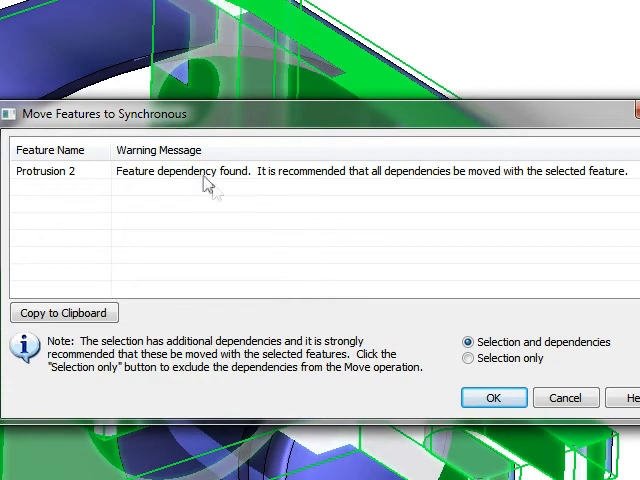
Pick Selection and dependencies instead of Selection only and confirm the move.
{"action": "left_click", "coordinate": [468, 358]}
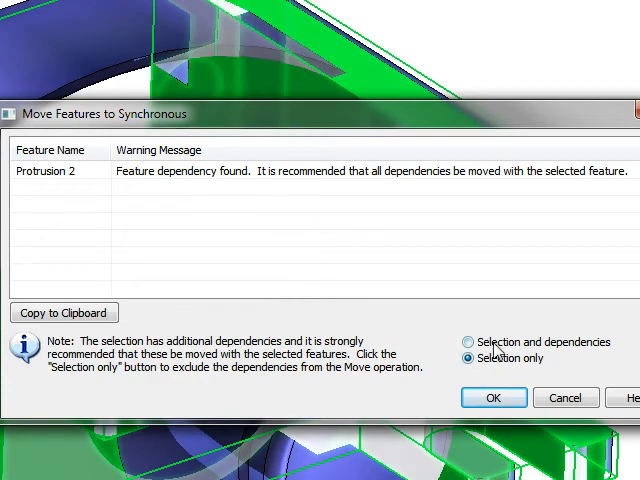
{"action": "left_click", "coordinate": [468, 342]}
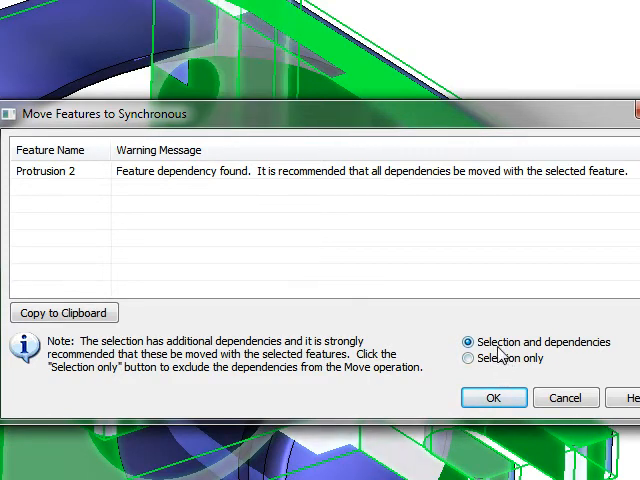
{"action": "left_click", "coordinate": [493, 397]}
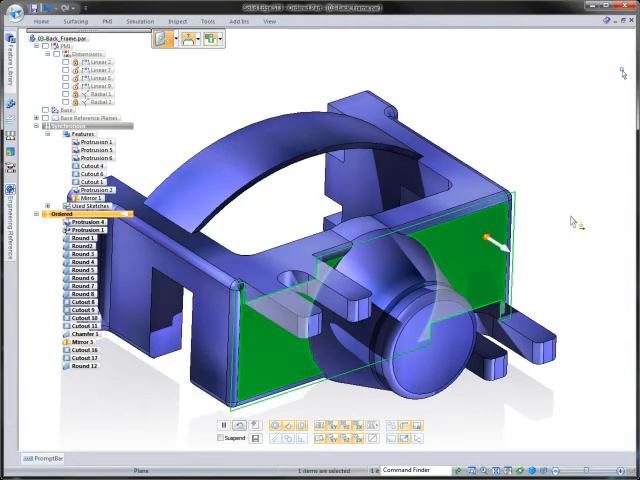
{"action": "mouse_move", "coordinate": [568, 224]}
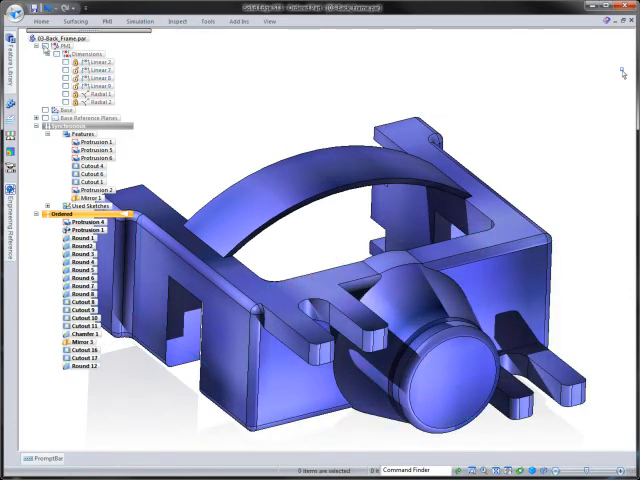
{"action": "mouse_move", "coordinate": [530, 110]}
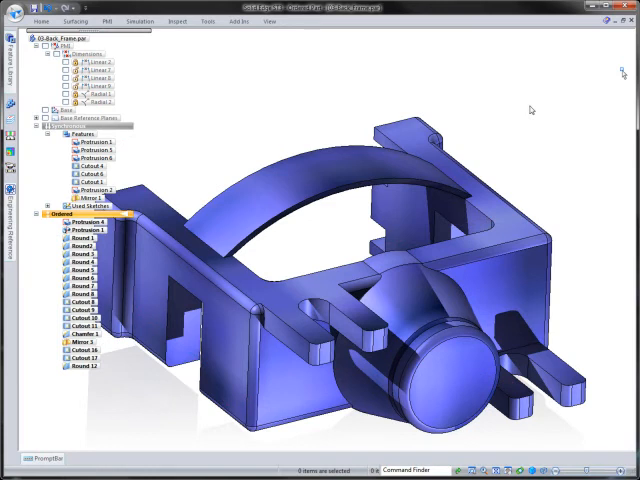